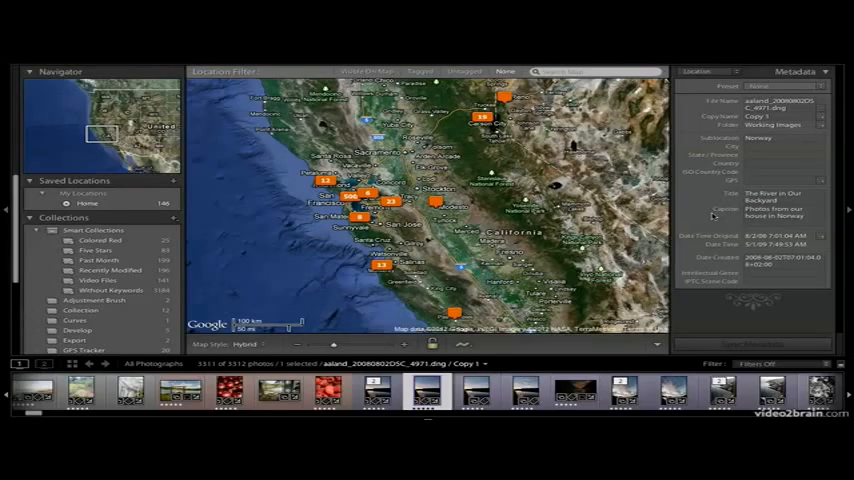
{"action": "mouse_move", "coordinate": [220, 228]}
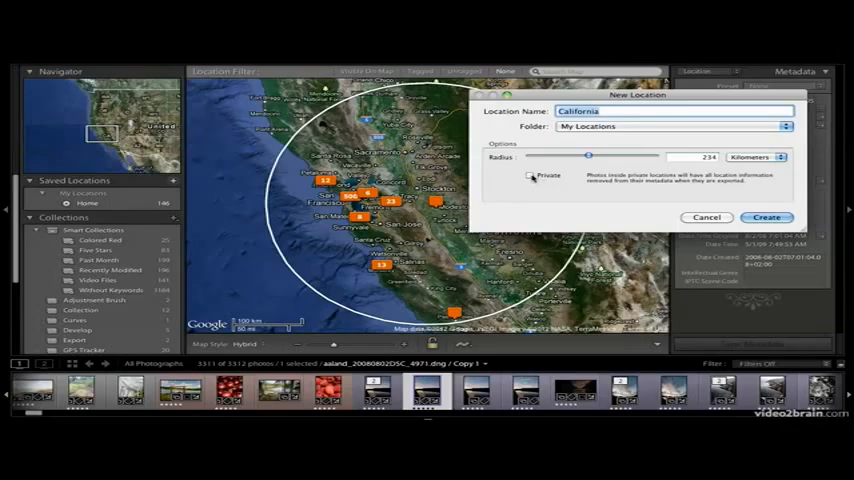
Step: Mark the new California location as Private before creating it
{"action": "left_click", "coordinate": [532, 176]}
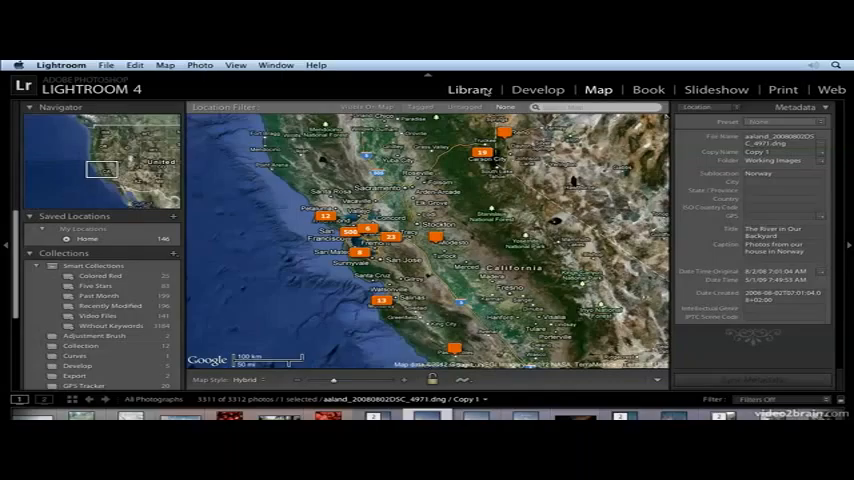
Step: Start an export with Export To set to Hard Drive and review the file and sizing panels
{"action": "left_click", "coordinate": [140, 380]}
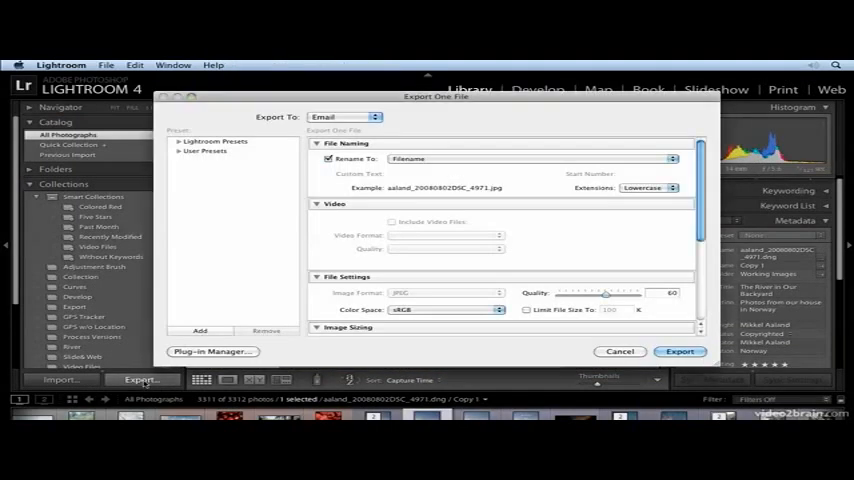
{"action": "left_click", "coordinate": [344, 116]}
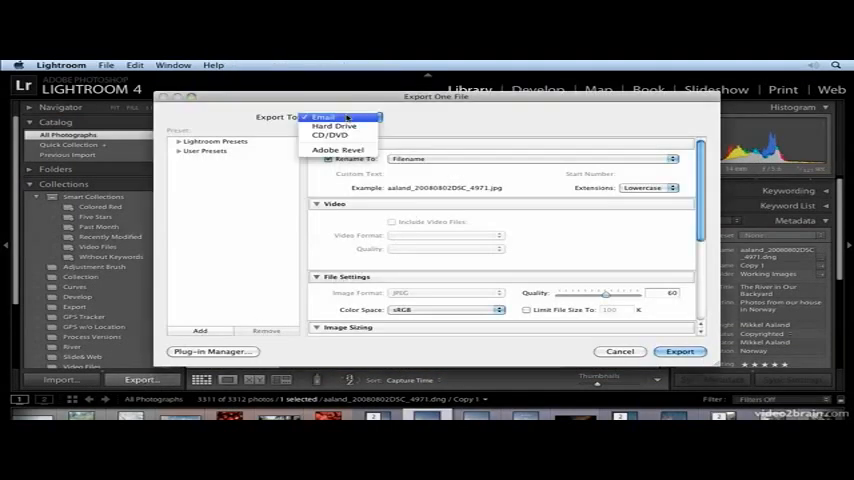
{"action": "left_click", "coordinate": [334, 126]}
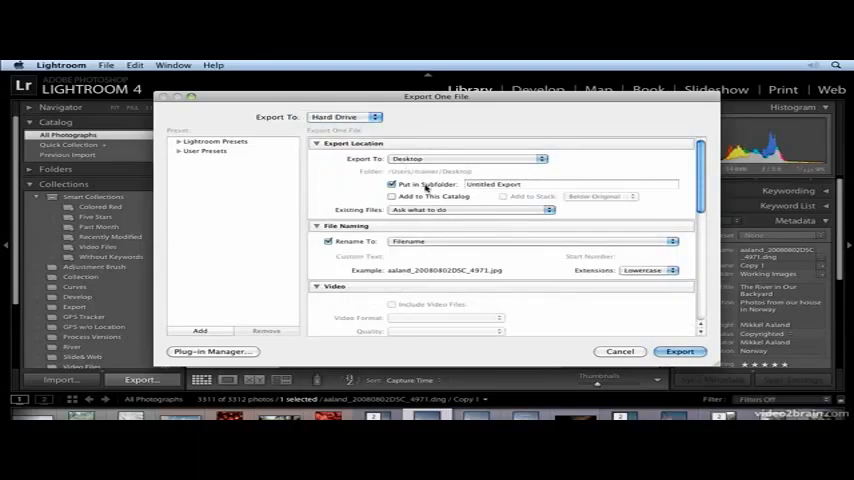
{"action": "scroll", "scroll_direction": "down", "scroll_amount": 3}
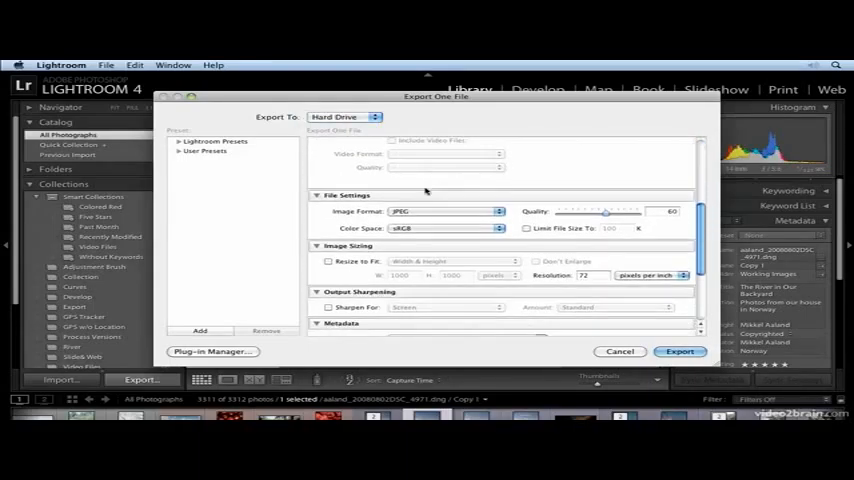